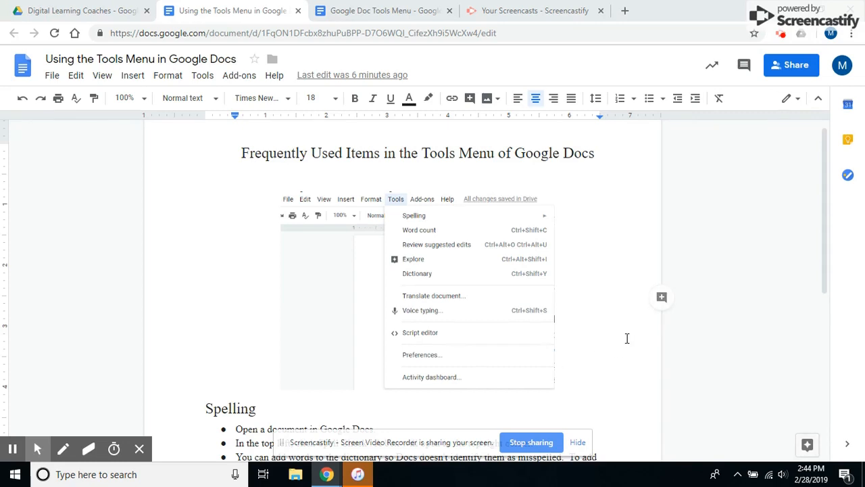
mouse_move(203, 75)
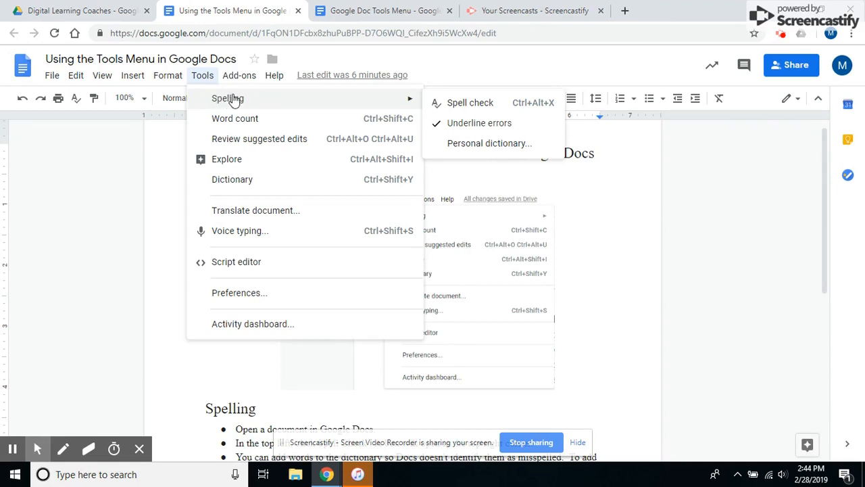
mouse_move(256, 103)
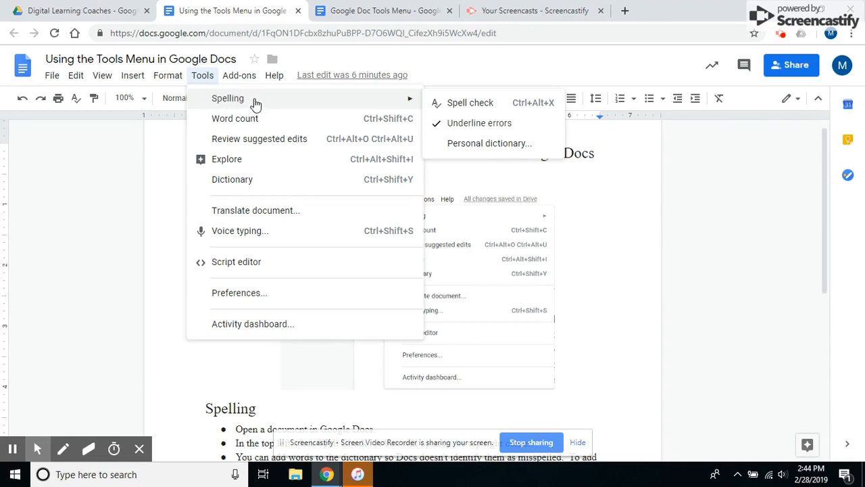
mouse_move(463, 103)
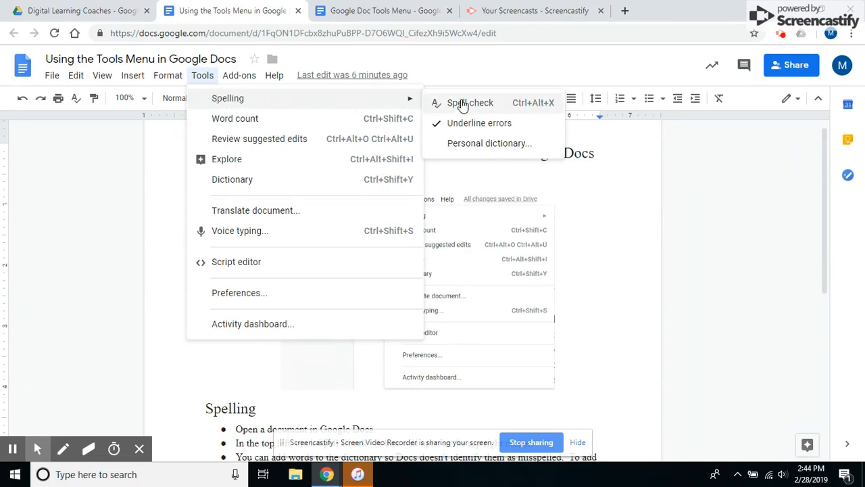
Step: Run a spell check on the document, which finds no spelling suggestions
click(469, 103)
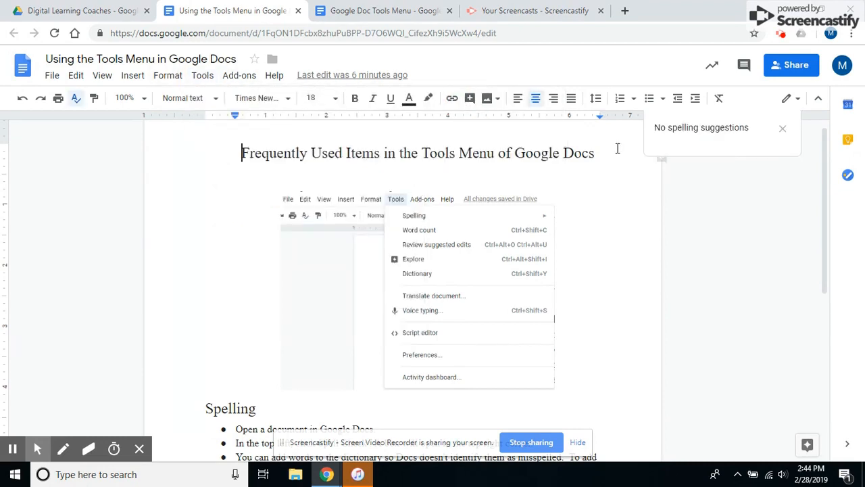
Step: Dismiss the spell check result and show the Tools > Spelling options
click(168, 75)
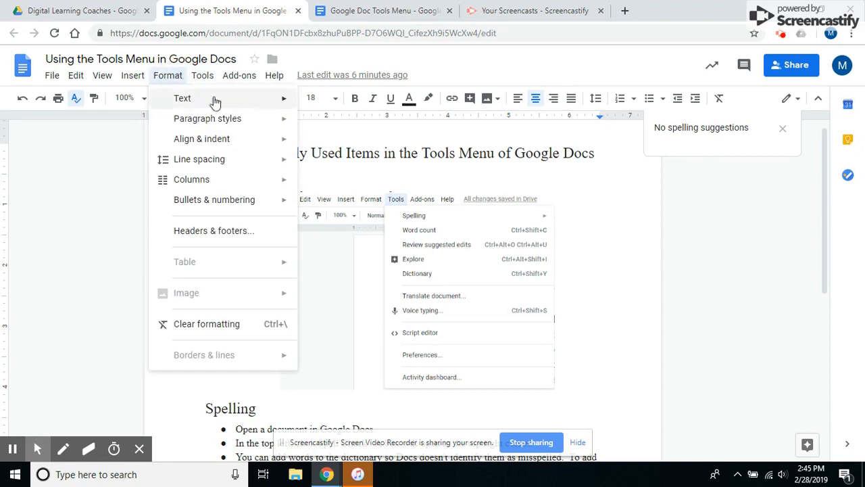
click(202, 75)
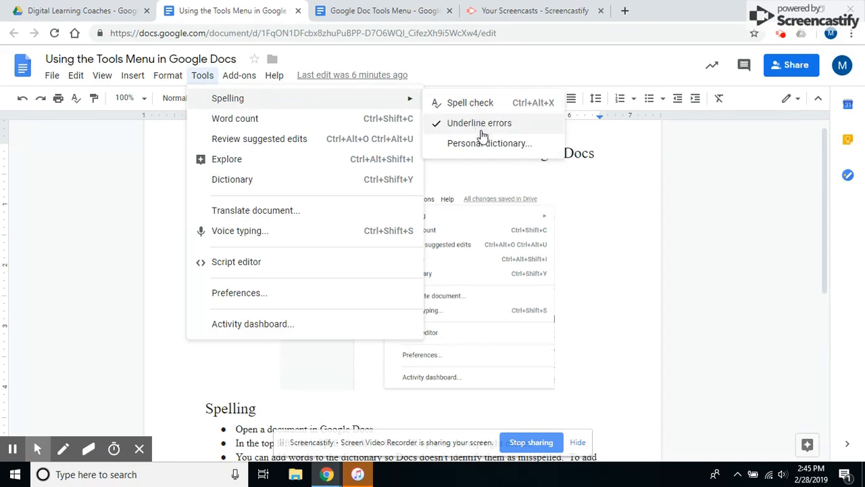
mouse_move(475, 128)
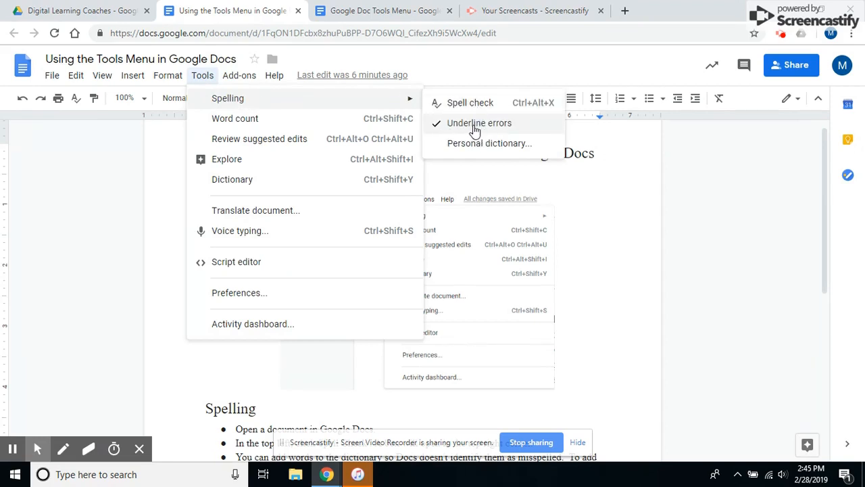
mouse_move(491, 128)
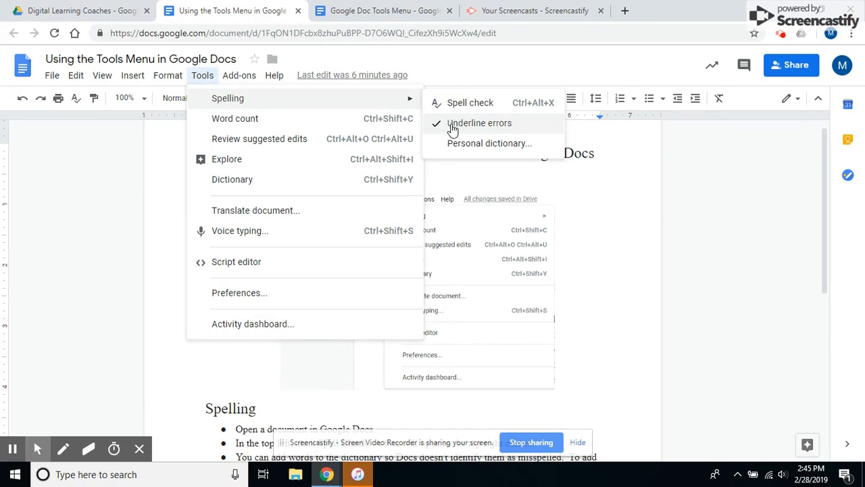
mouse_move(468, 126)
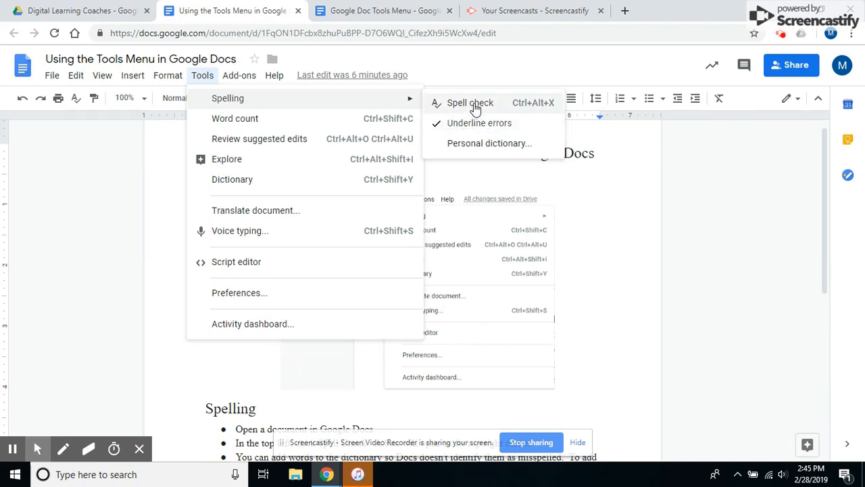
mouse_move(482, 128)
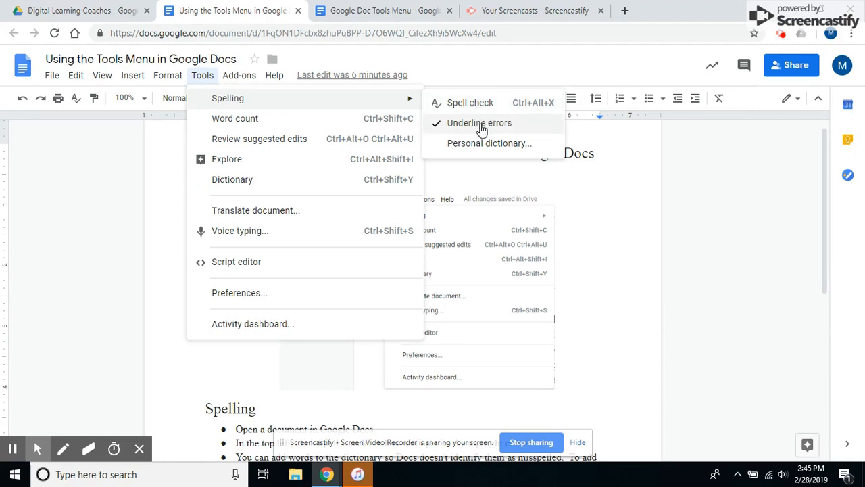
mouse_move(489, 144)
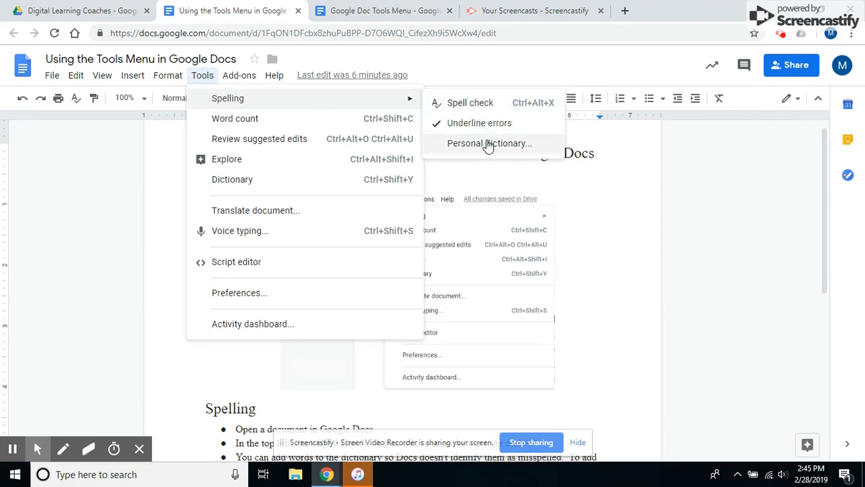
Step: View the empty personal dictionary, then close it without adding words
click(487, 143)
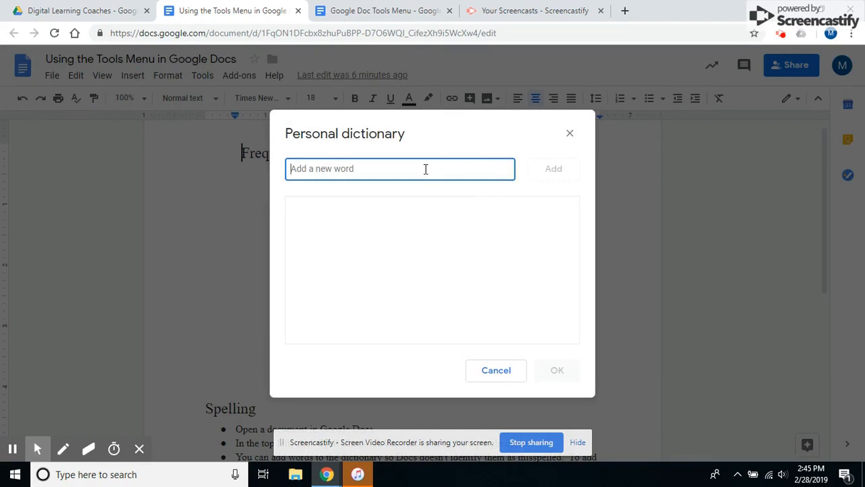
mouse_move(575, 192)
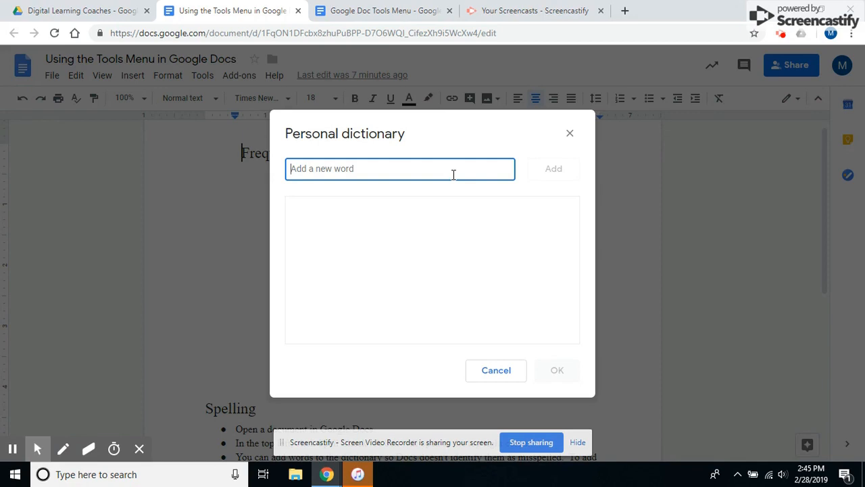
mouse_move(548, 257)
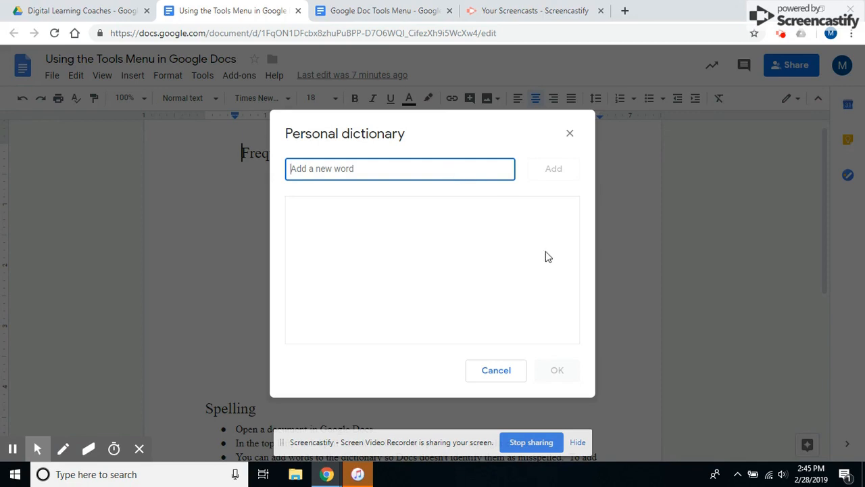
mouse_move(550, 209)
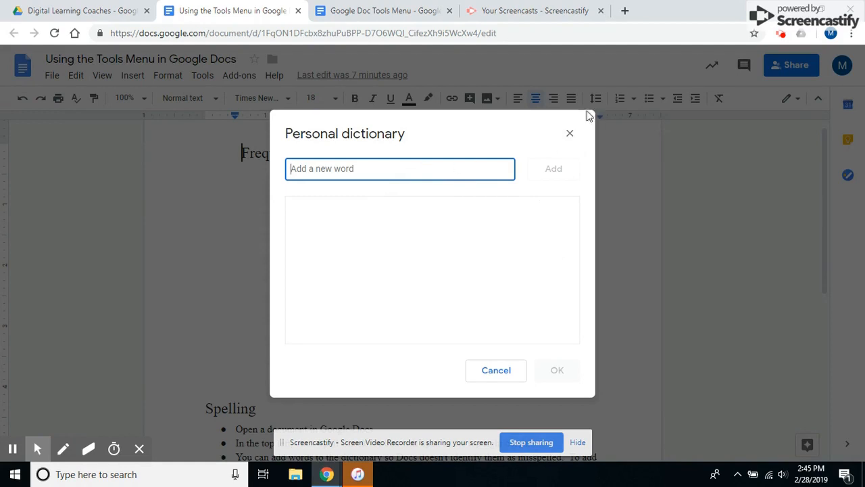
click(569, 133)
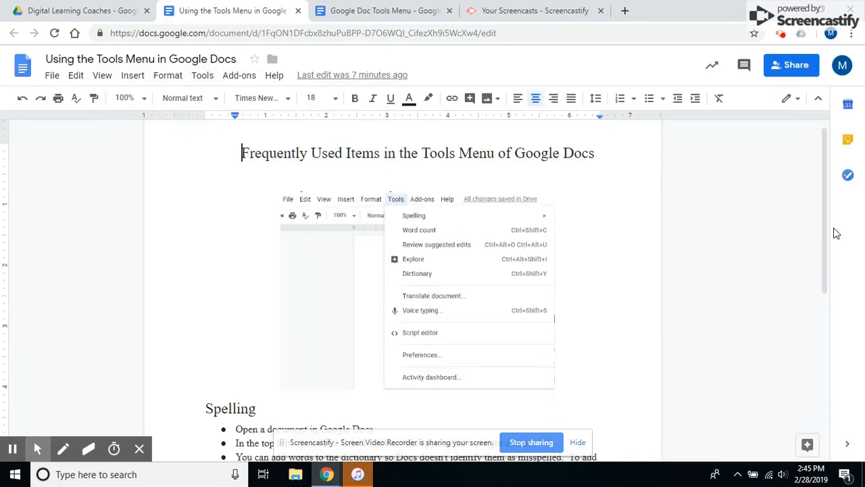
Step: Misspell 'the' as 'teh' in the Word Count bullet and reopen the personal dictionary
scroll(down, 3)
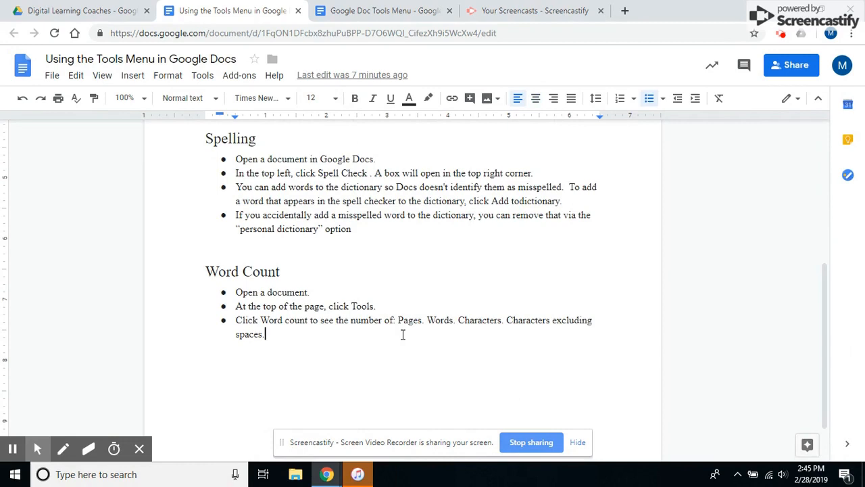
mouse_move(347, 325)
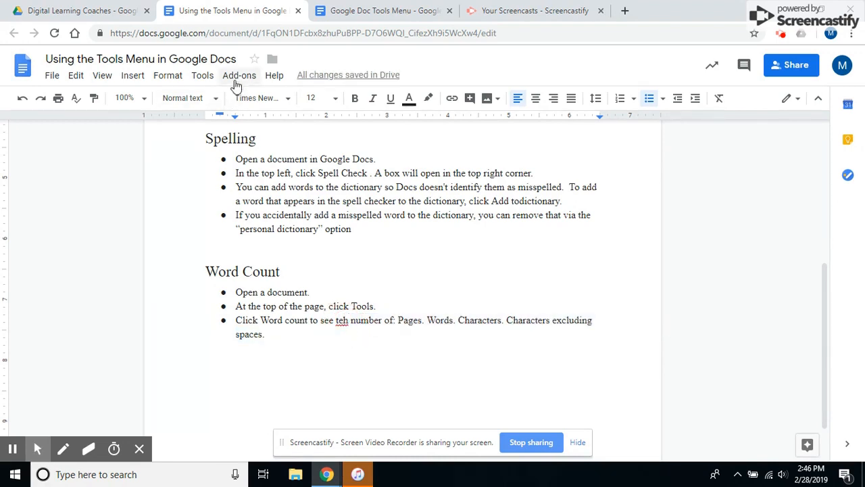
click(203, 75)
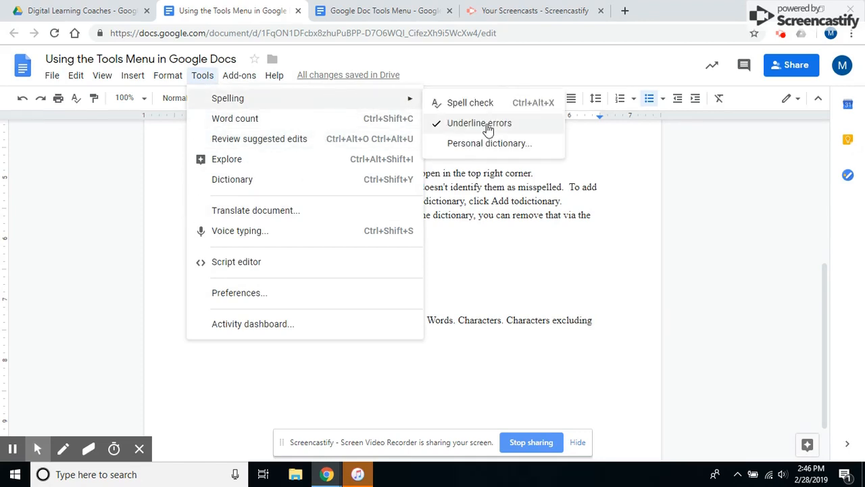
click(489, 142)
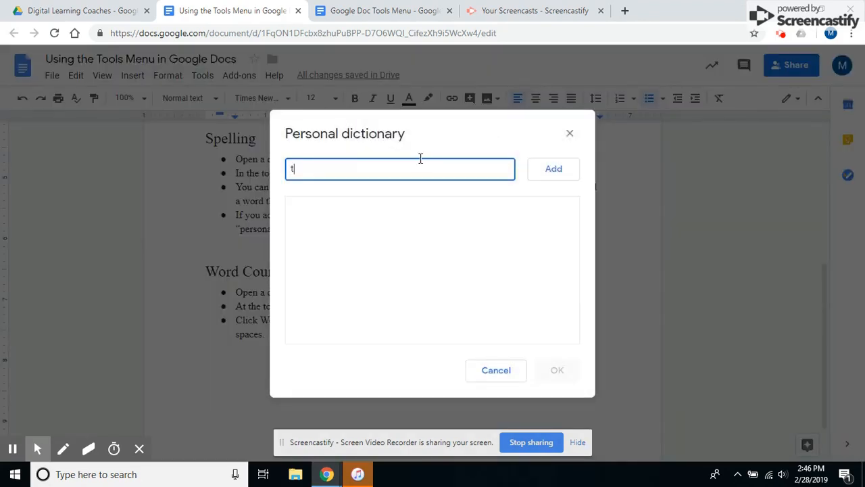
Step: Add 'teh' to the personal dictionary and restore 'the' in the Word Count bullet
text(eh)
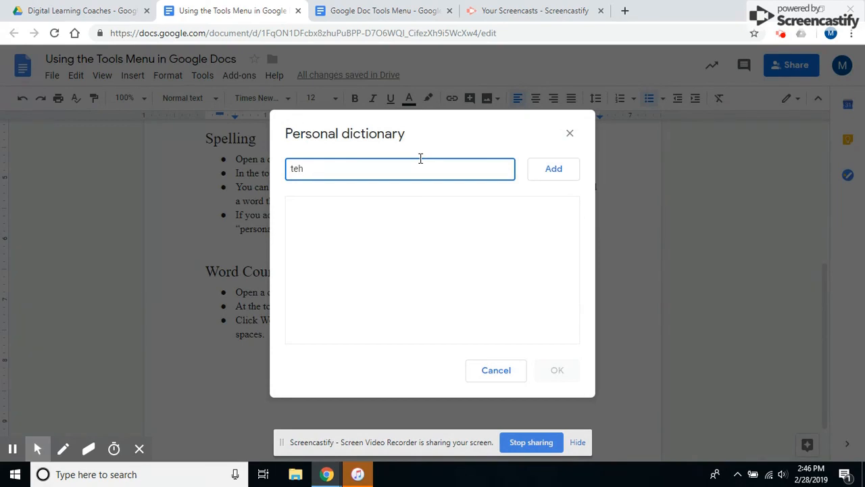
click(552, 169)
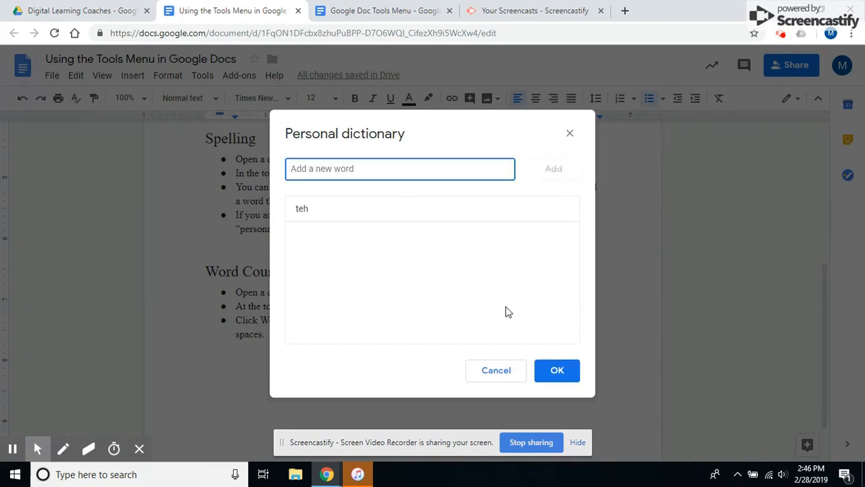
mouse_move(421, 212)
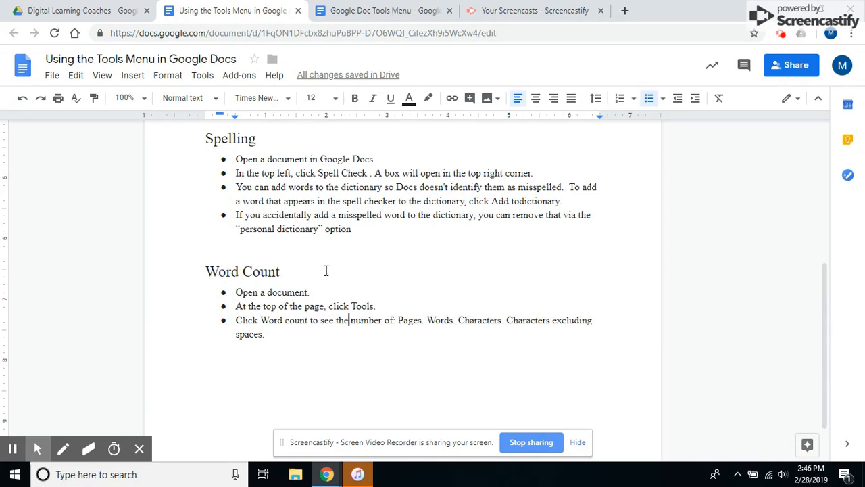
click(203, 75)
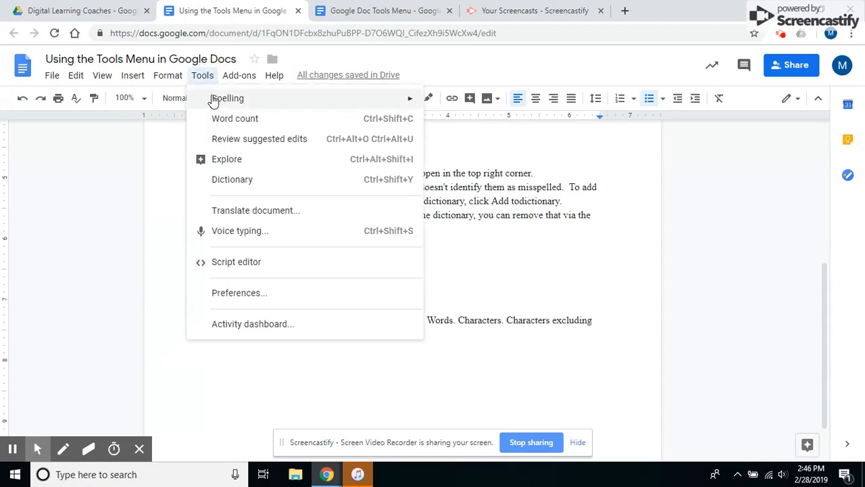
Step: Show the word count (1 page, 109 words, 616 characters, 514 without spaces) and dismiss it
click(234, 119)
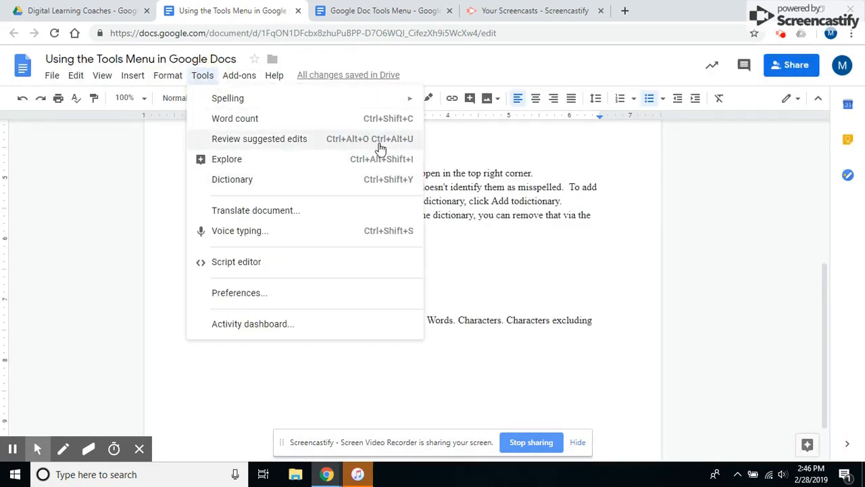
mouse_move(454, 127)
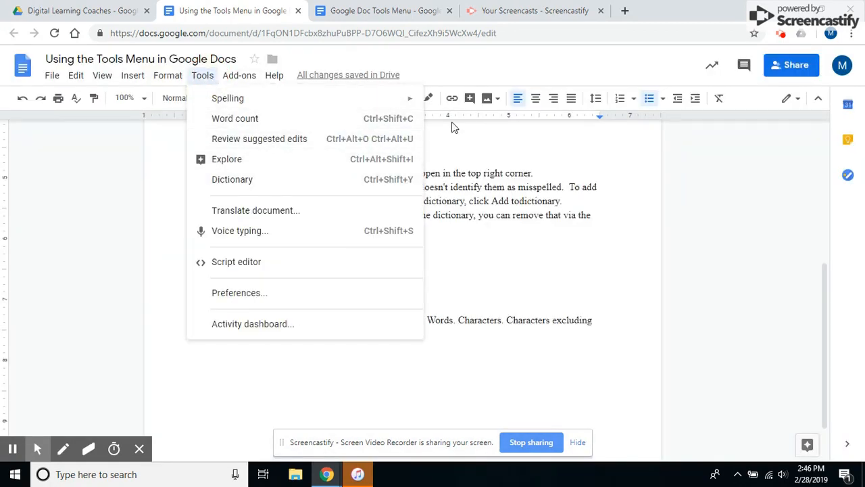
click(235, 118)
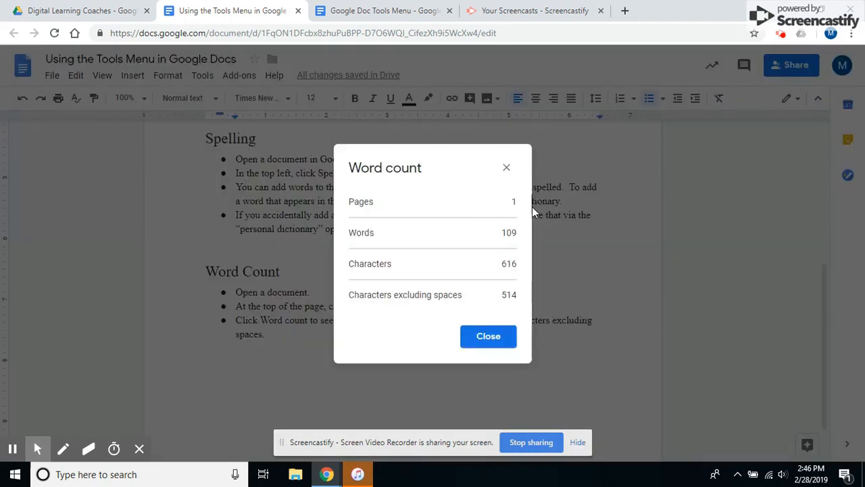
click(506, 168)
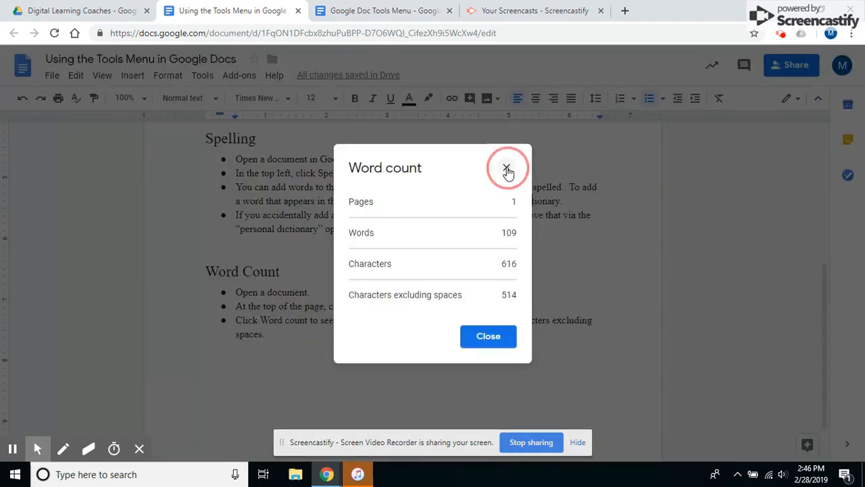
click(507, 168)
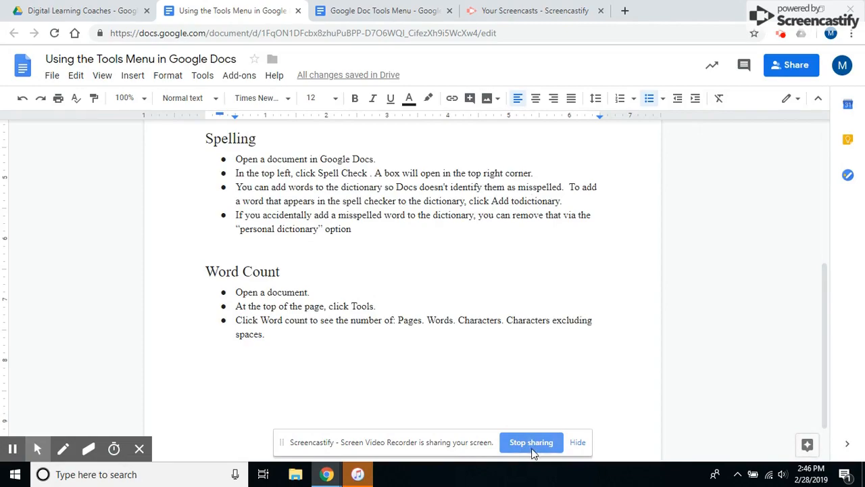